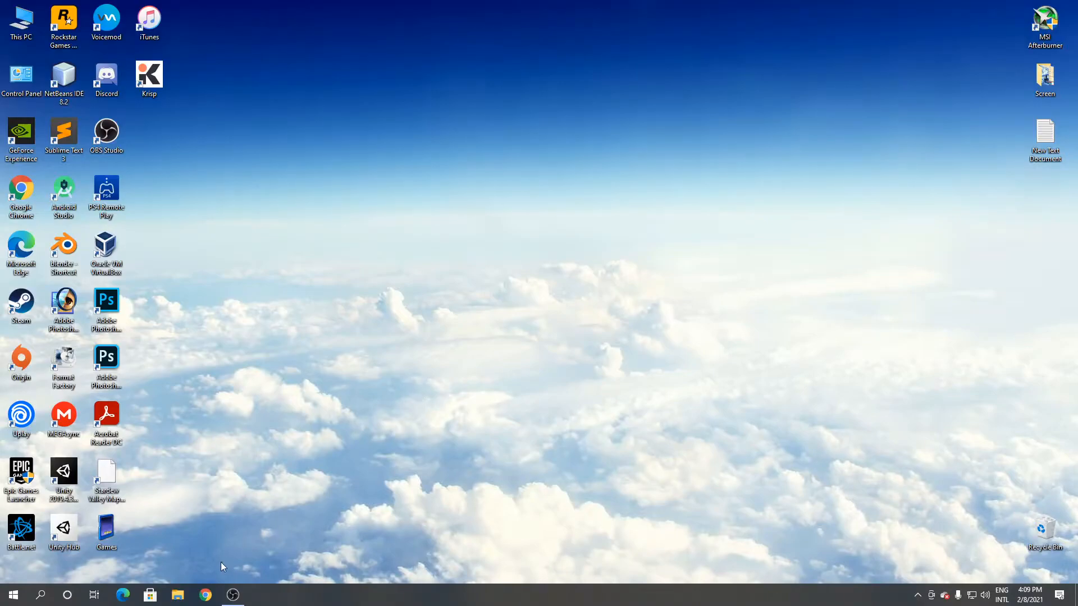
Launch Chrome and search Google for 'filehippo'
click(205, 595)
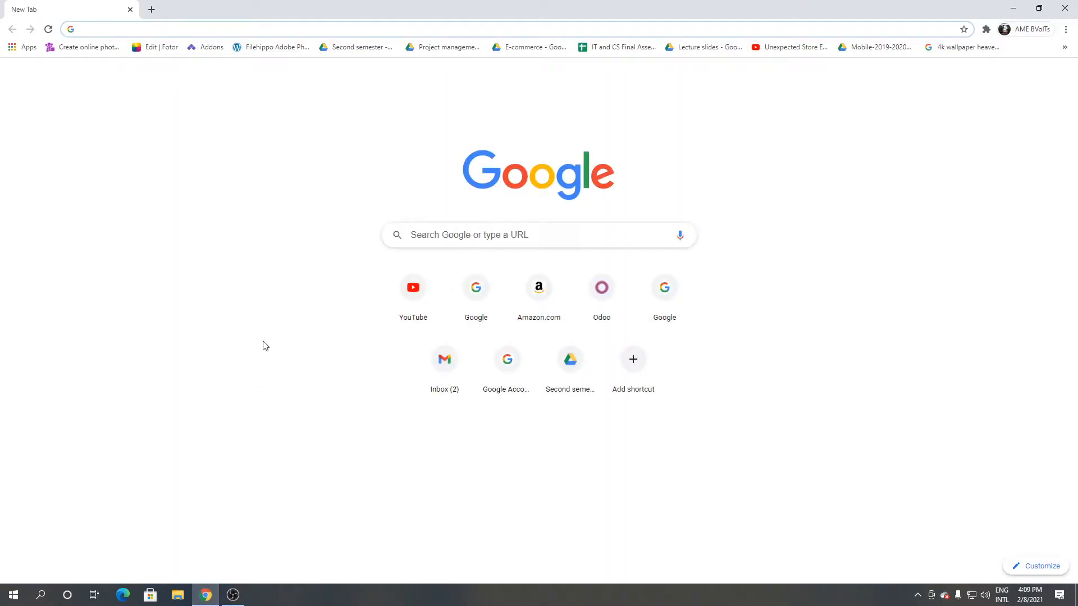
text(filehippo)
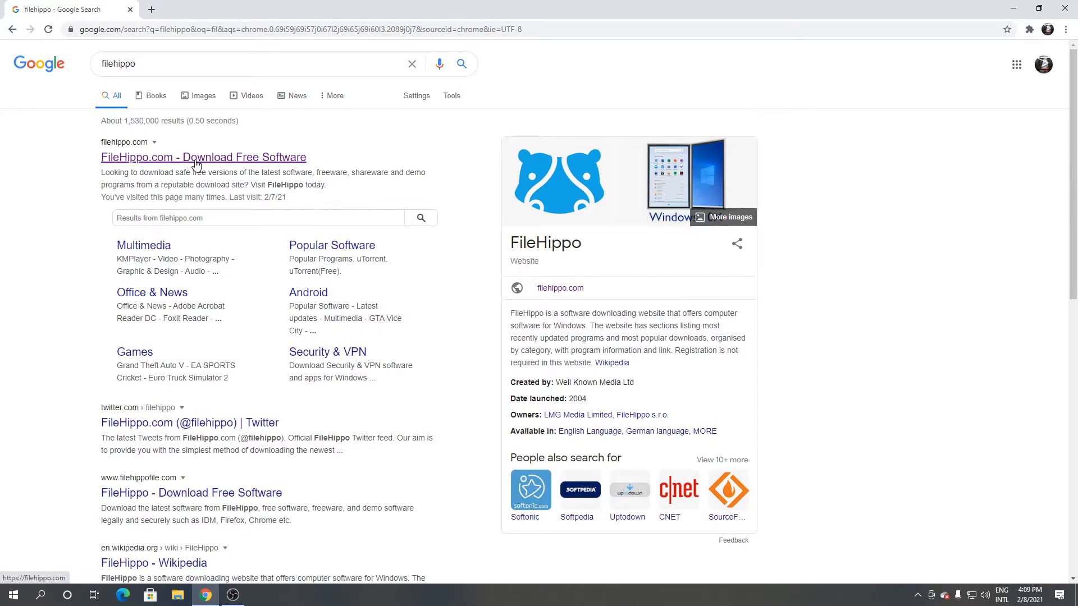
Find Cent Browser on FileHippo.com and download its latest version
click(202, 157)
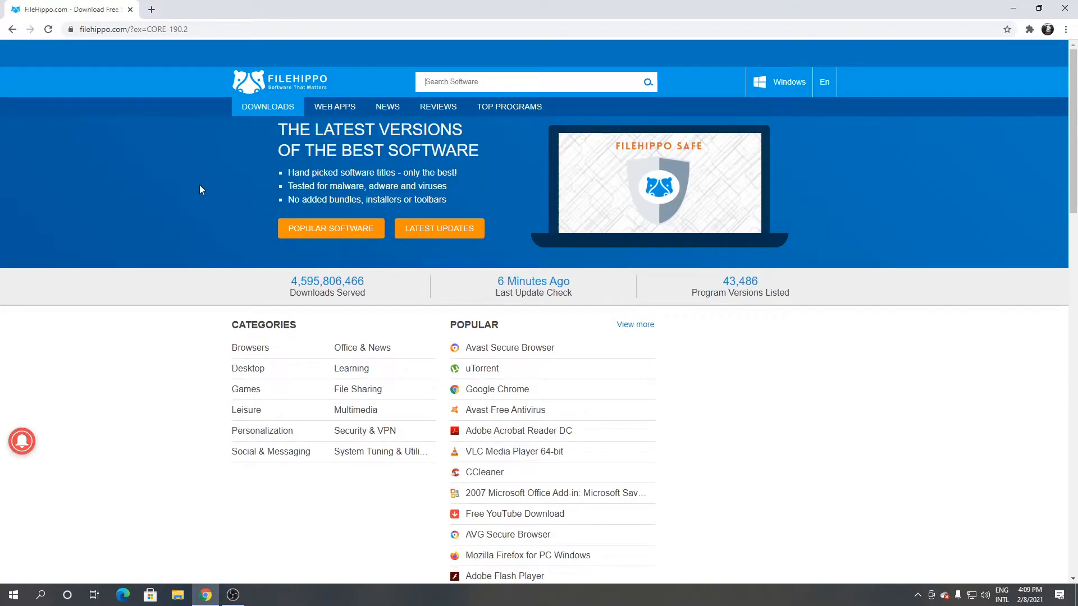
text(c)
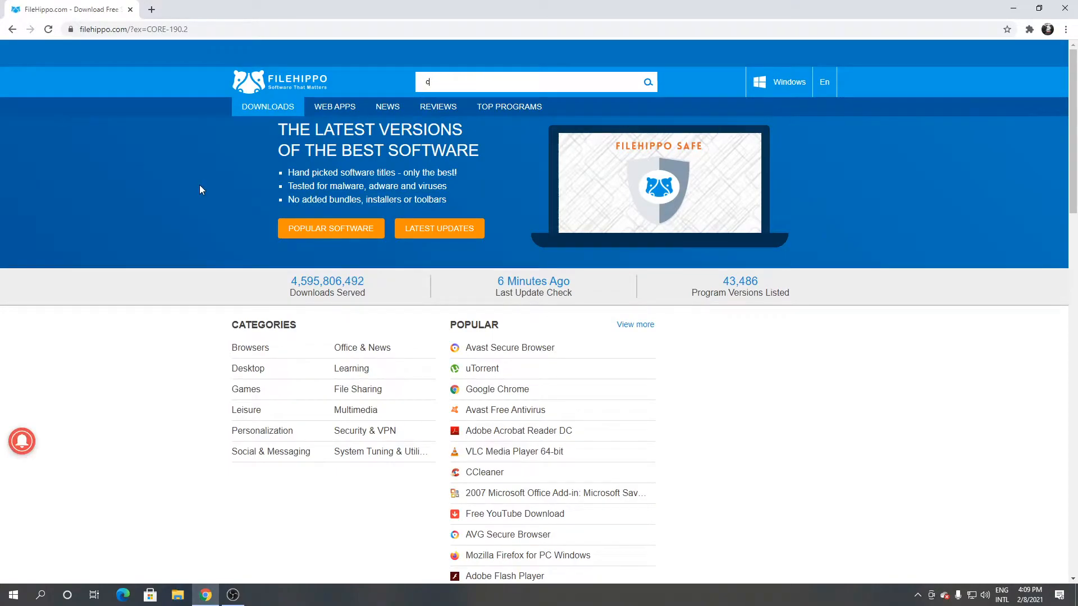
text(ent bro)
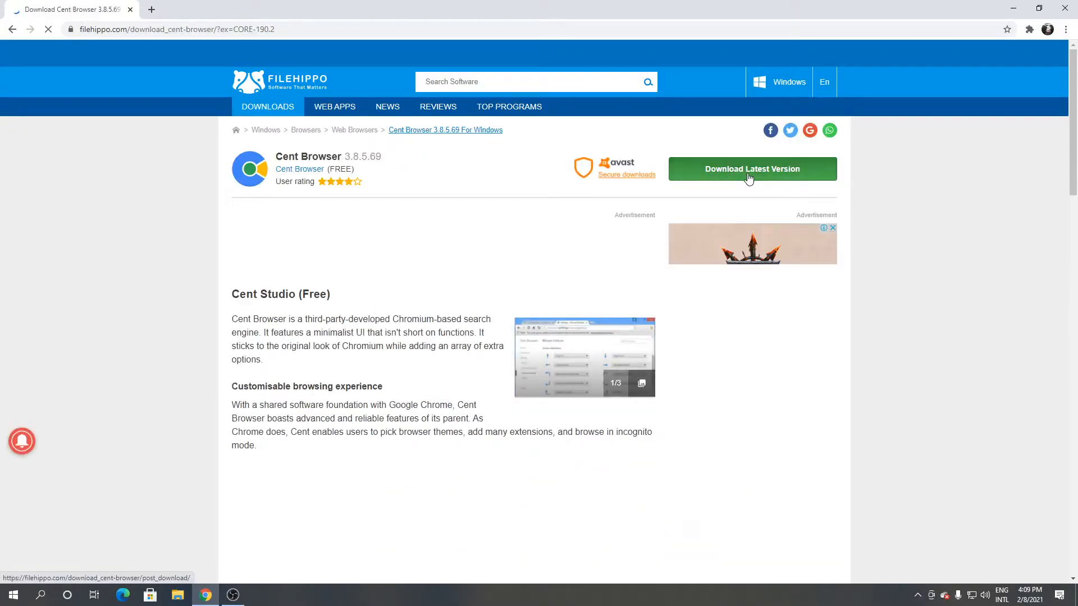
click(752, 169)
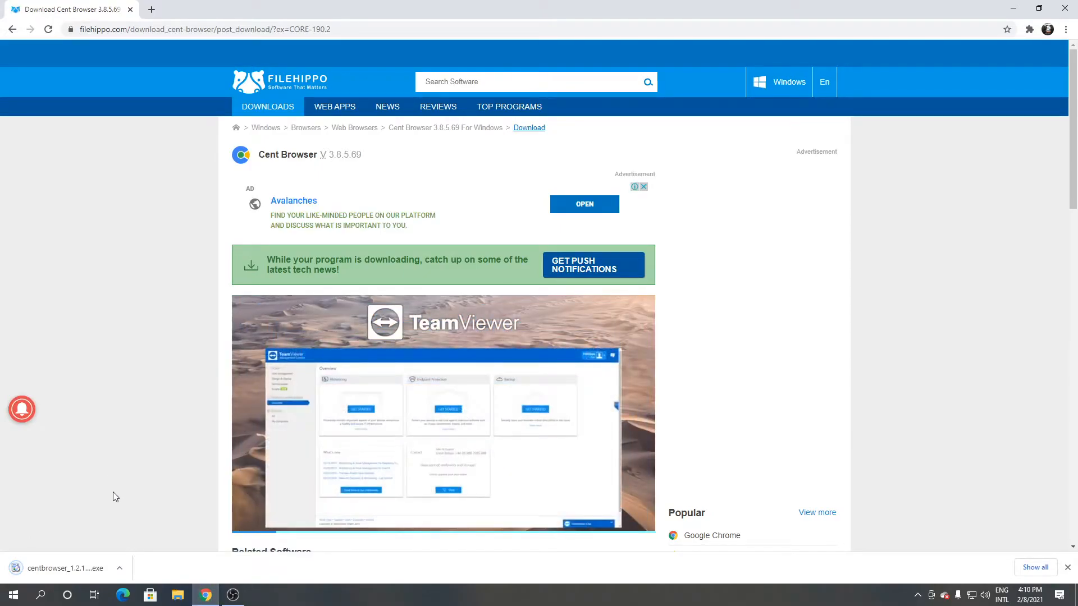
Install Cent Browser with default-browser and quick launch options unchecked
click(65, 567)
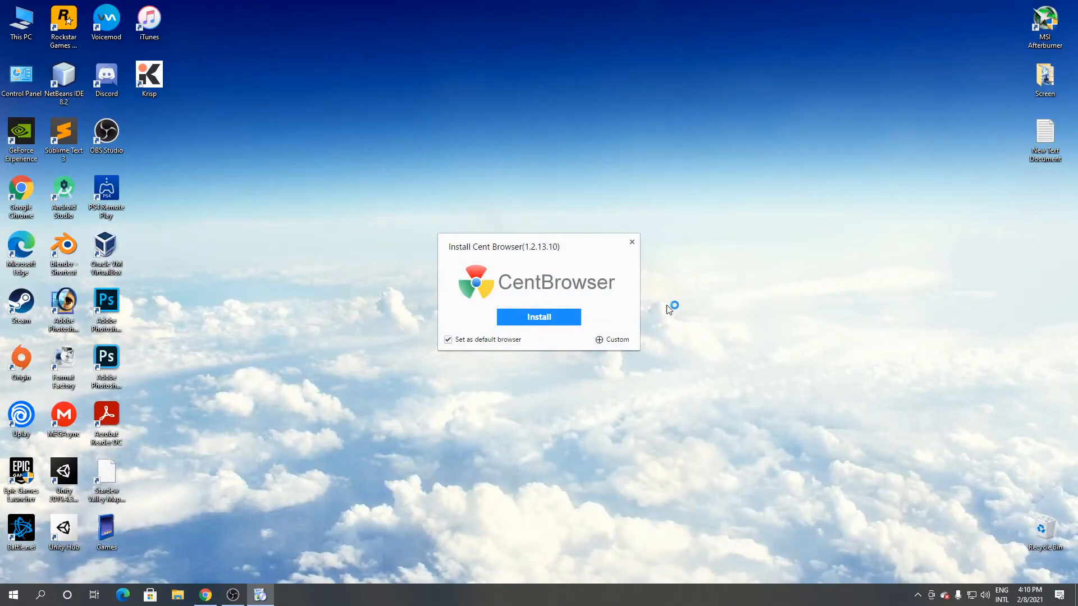
click(447, 339)
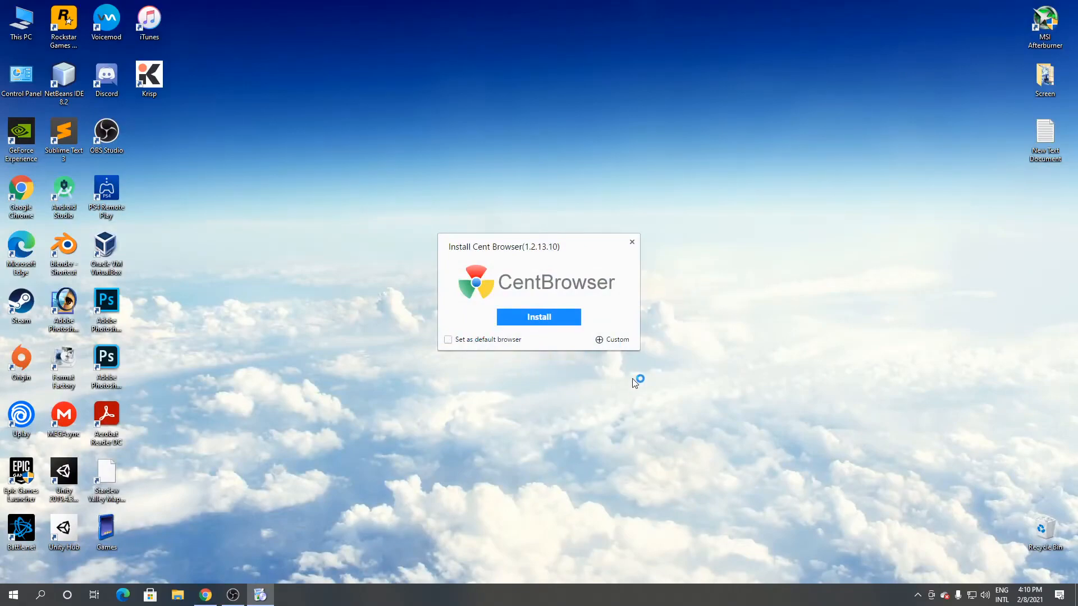
click(611, 339)
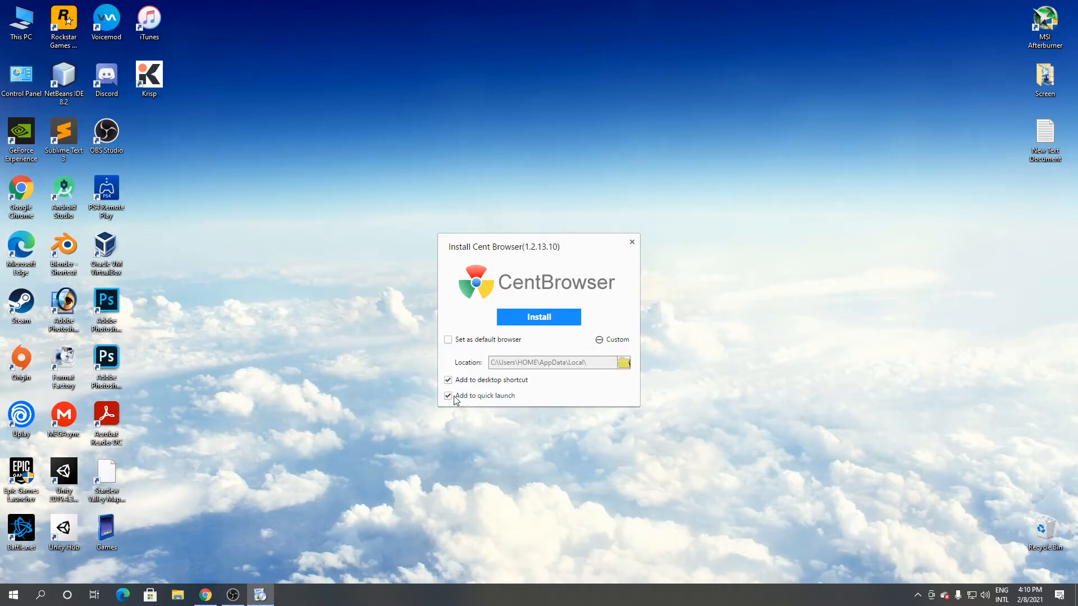
click(447, 395)
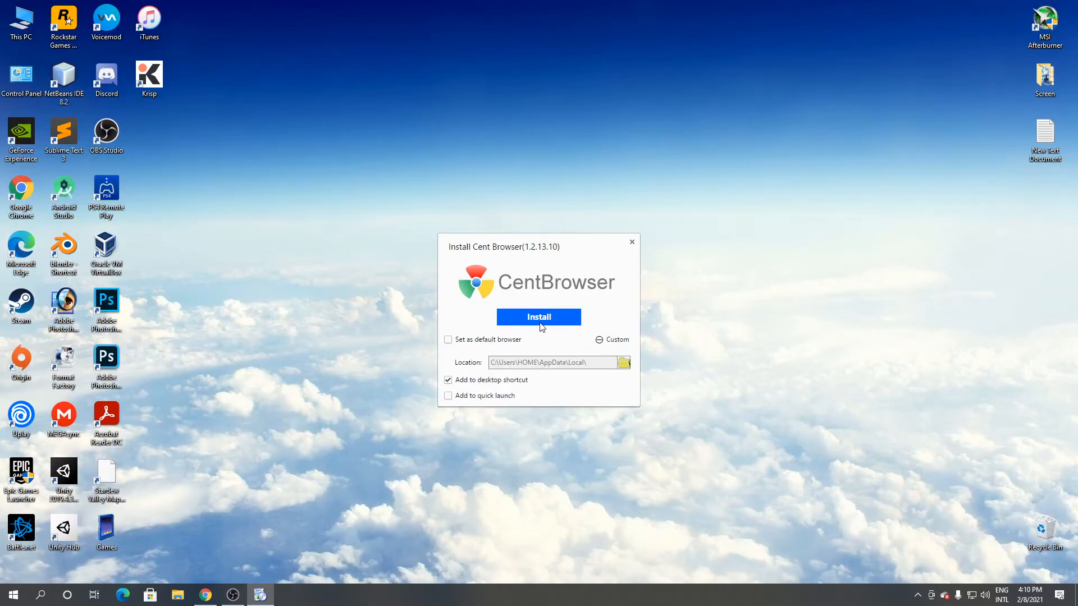
click(538, 317)
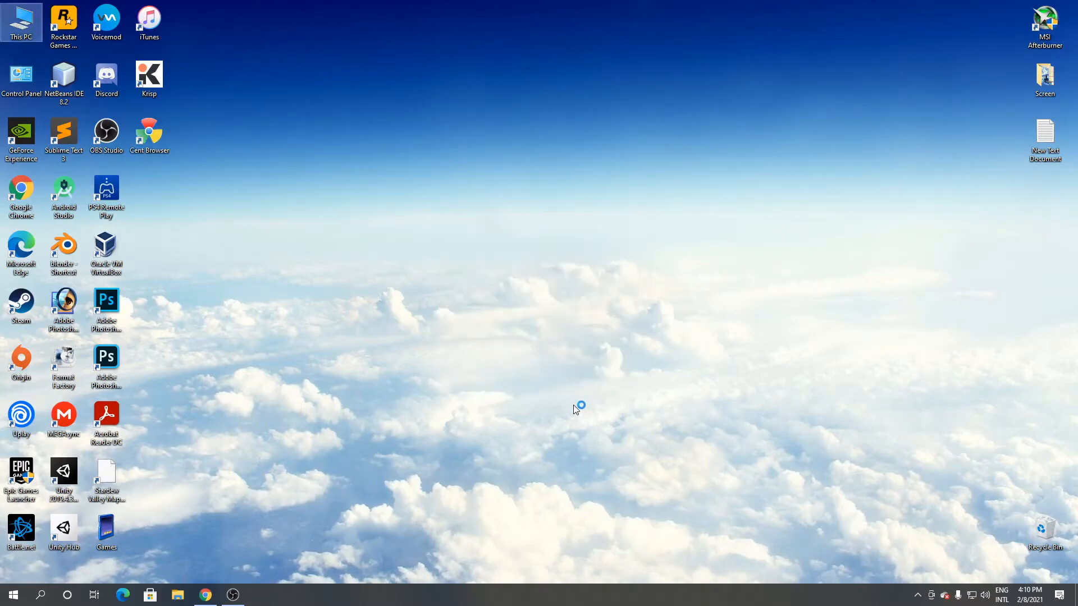
Launch Cent Browser from its desktop shortcut and dismiss the welcome and default-apps prompts
double_click(149, 134)
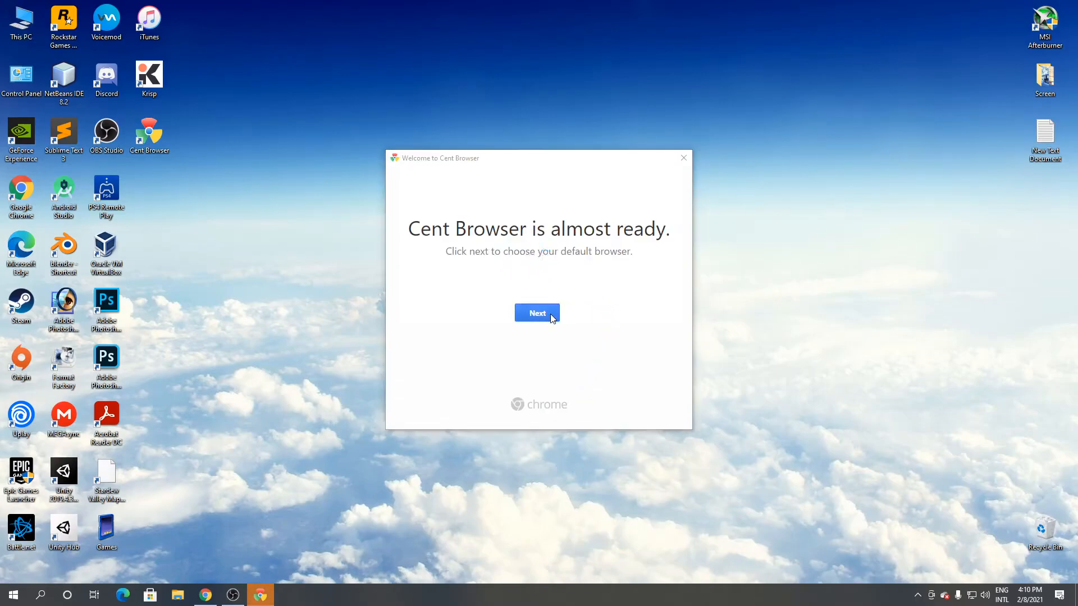
click(536, 312)
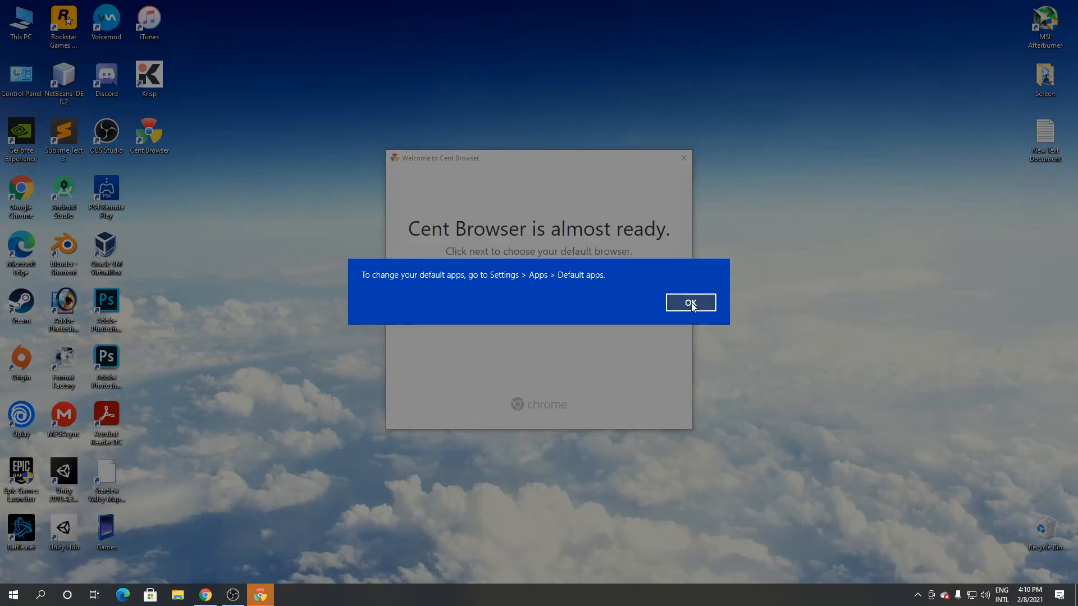
click(690, 303)
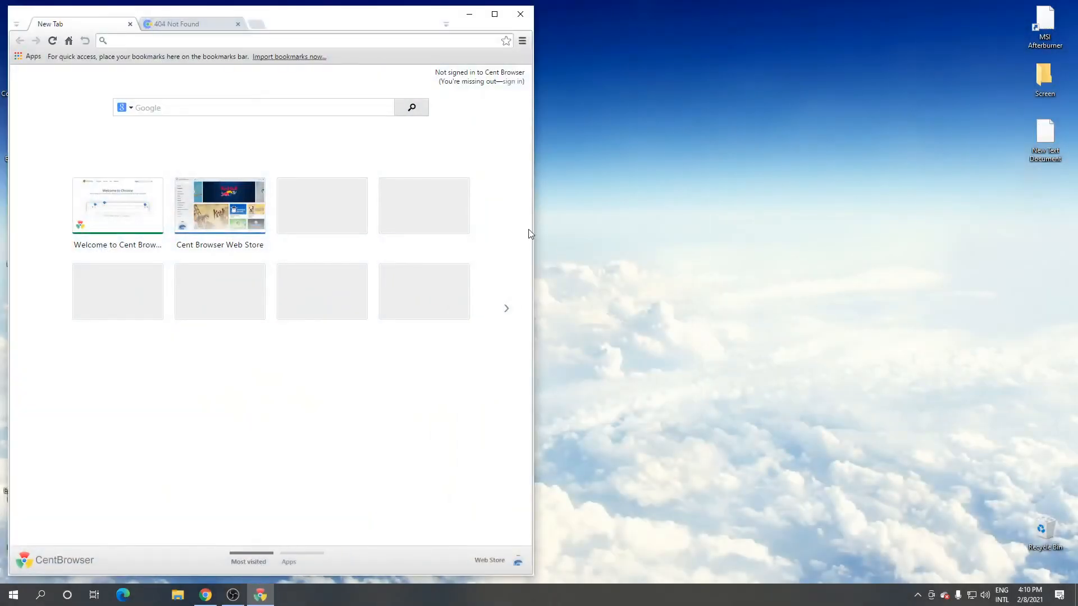
Maximize the Cent Browser window showing the New Tab page
click(493, 13)
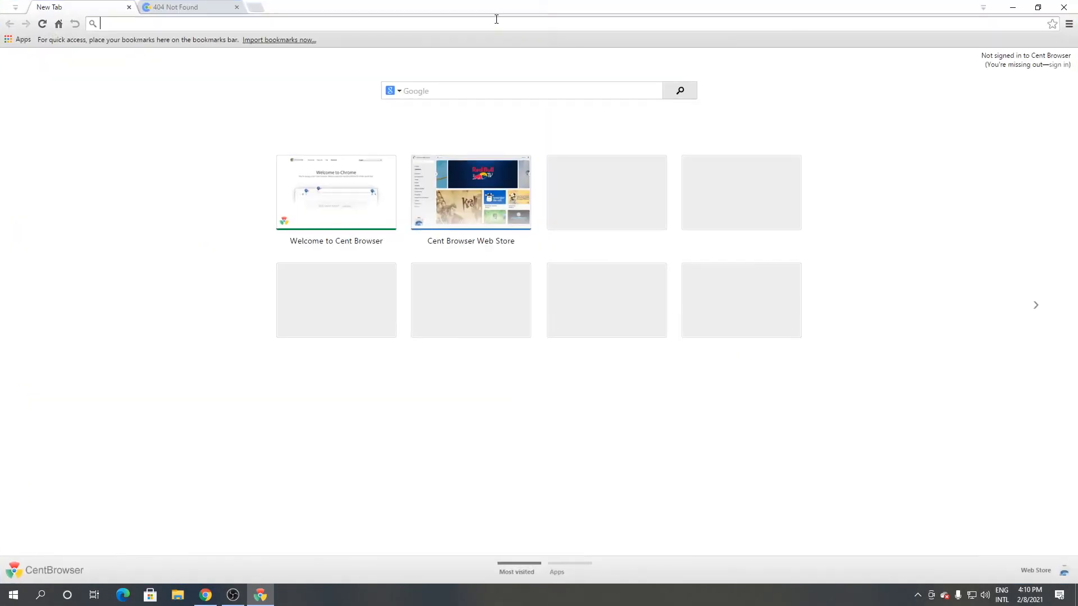
mouse_move(261, 103)
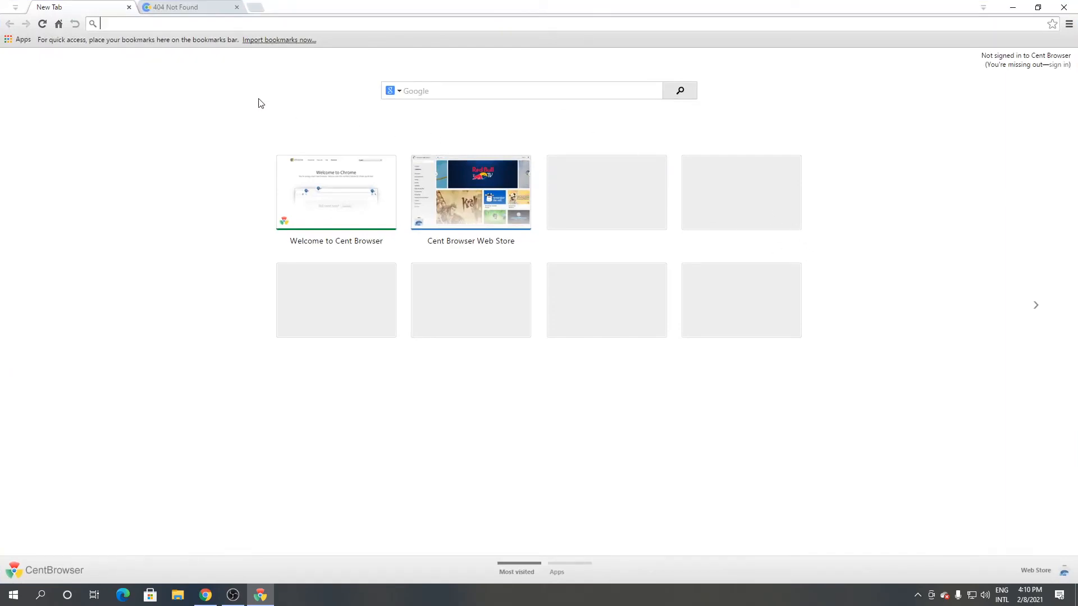
mouse_move(882, 155)
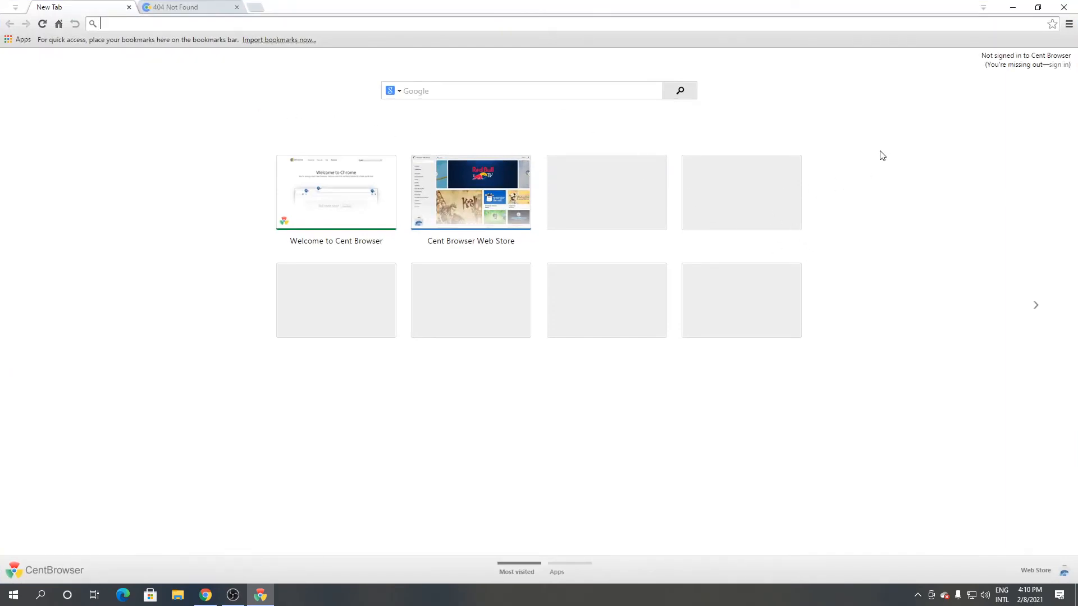
mouse_move(876, 158)
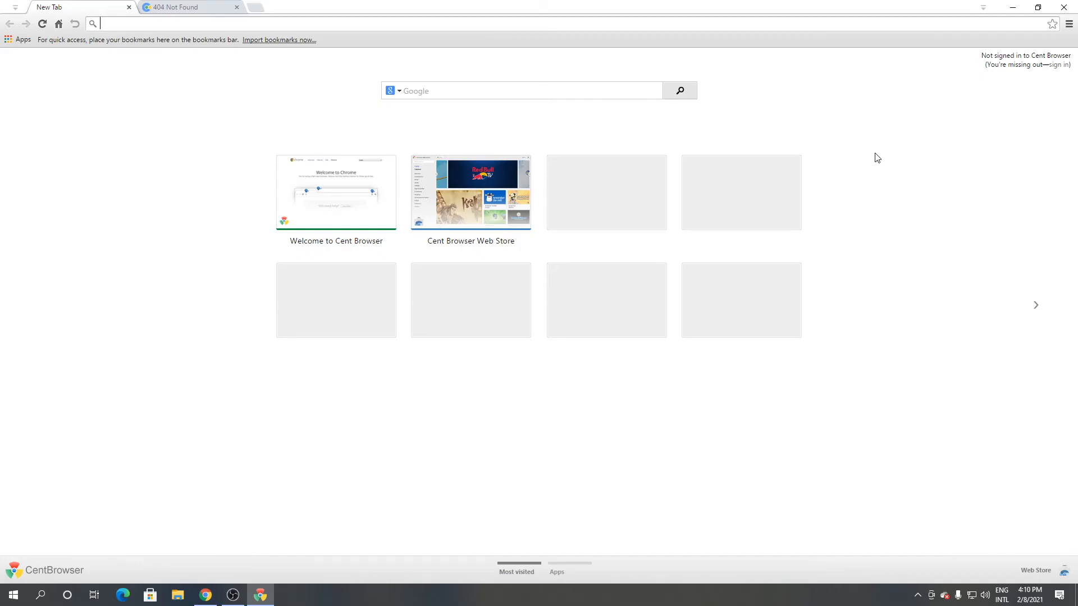